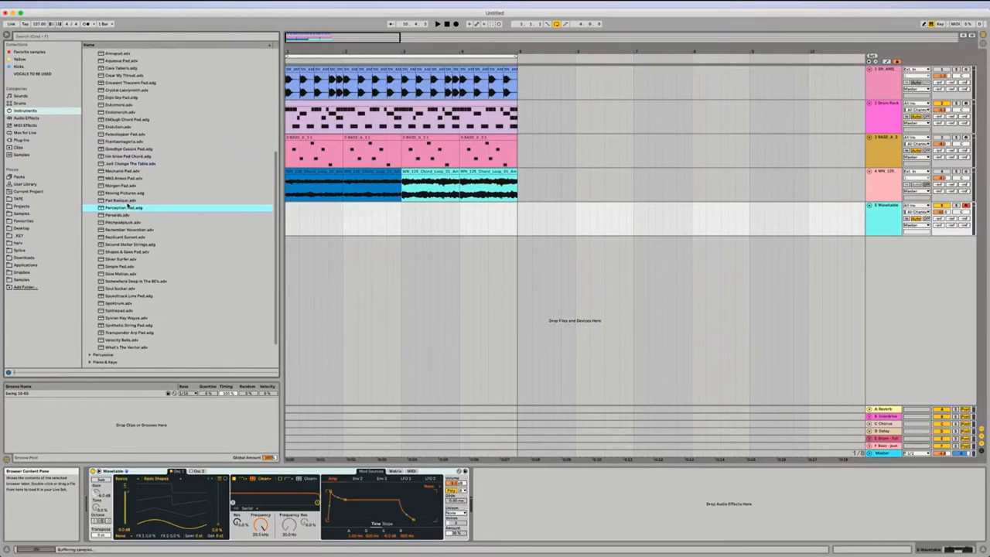
# Load the Percussion Pad preset onto the fifth (cyan) MIDI track from the Instruments browser
pyautogui.scroll(-3)
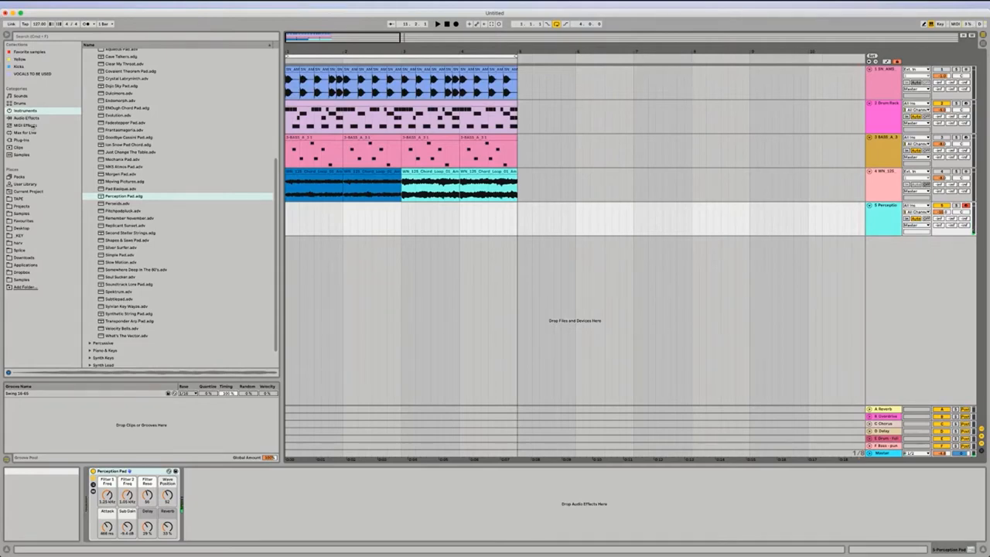
# Add the Chord MIDI effect ahead of the Percussion Pad rack on the cyan track
pyautogui.click(25, 126)
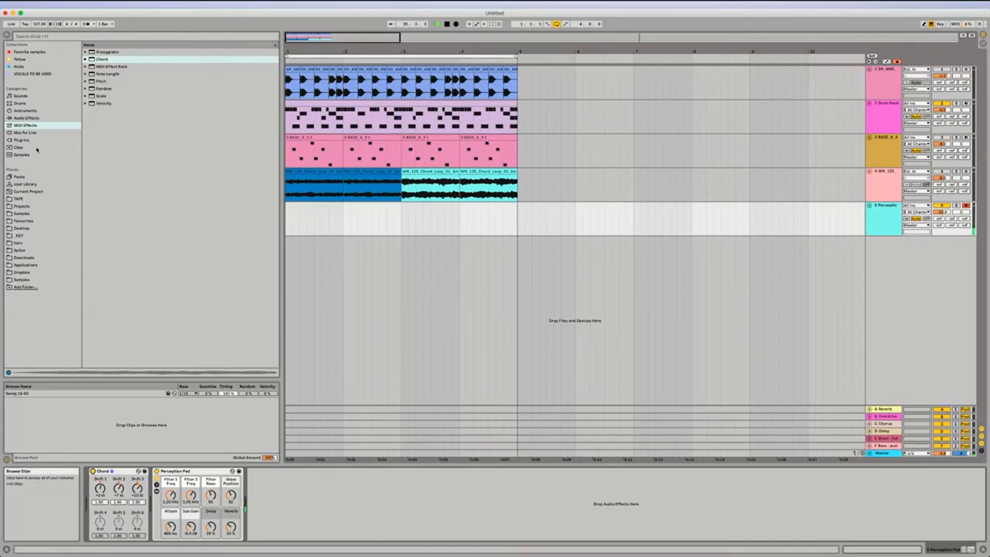
# Show the Synth Keys presets under Instruments > Piano & Keys, with the Pad folder collapsed
pyautogui.click(23, 102)
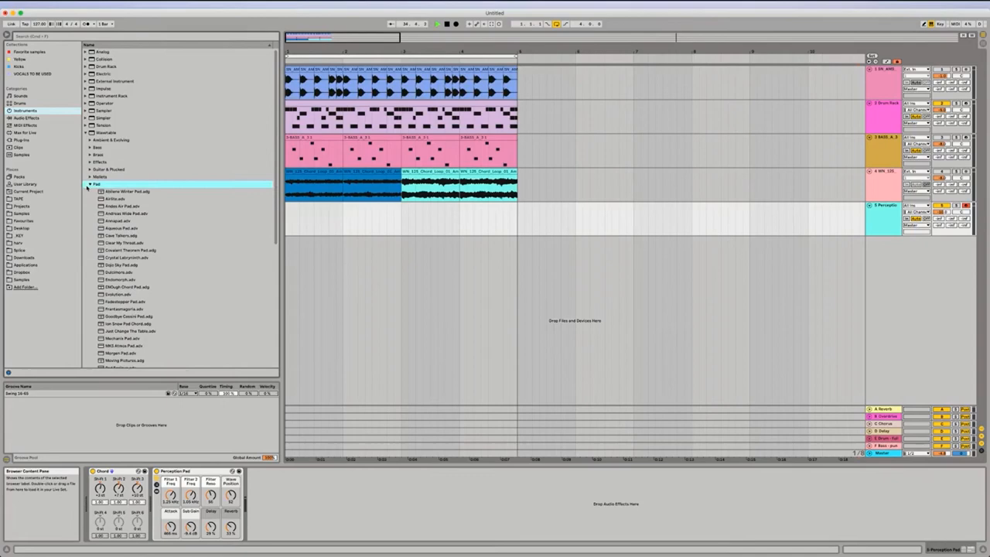
pyautogui.click(90, 185)
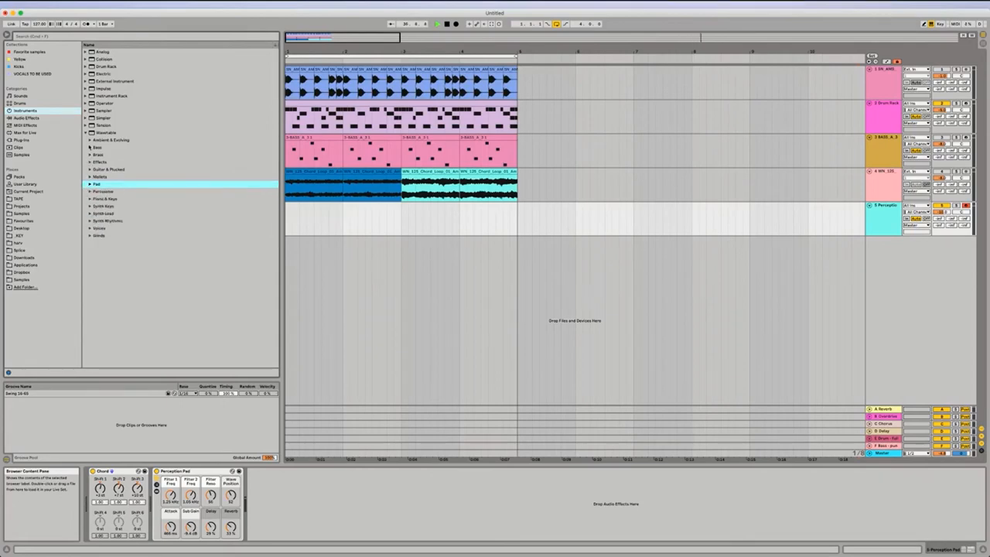
pyautogui.click(102, 206)
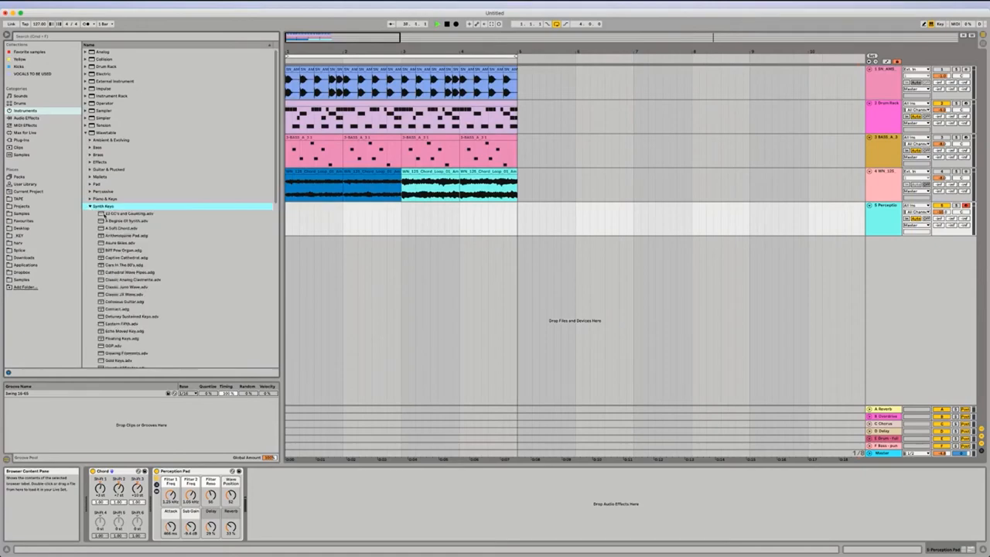
pyautogui.click(124, 229)
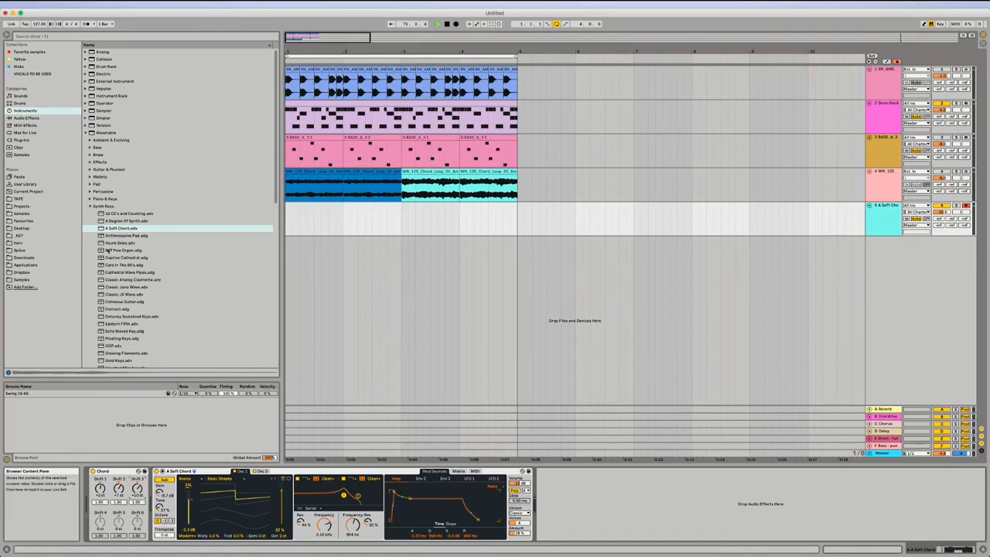
# Replace the track's synth with the Lush Roads Synth Keys preset after the Chord effect
pyautogui.click(124, 287)
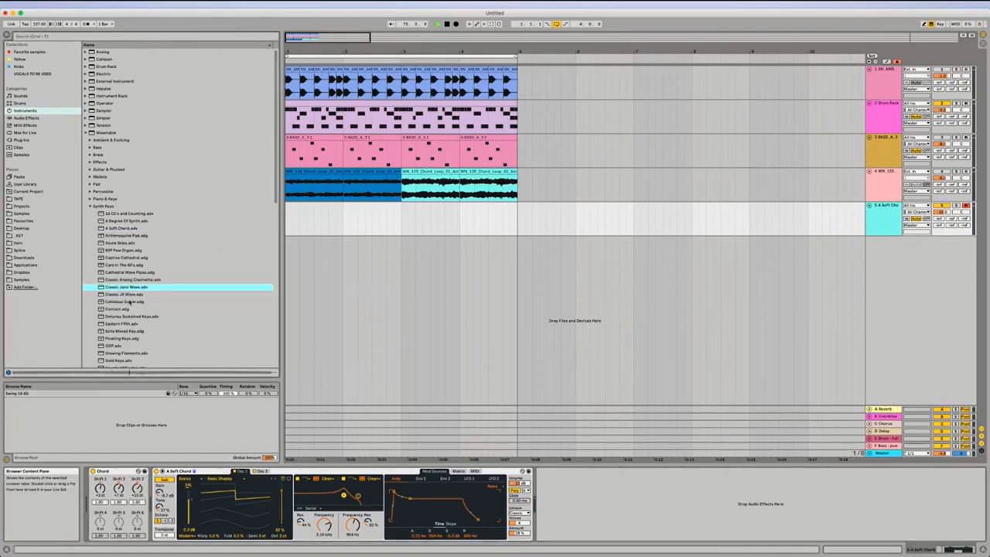
pyautogui.scroll(-3)
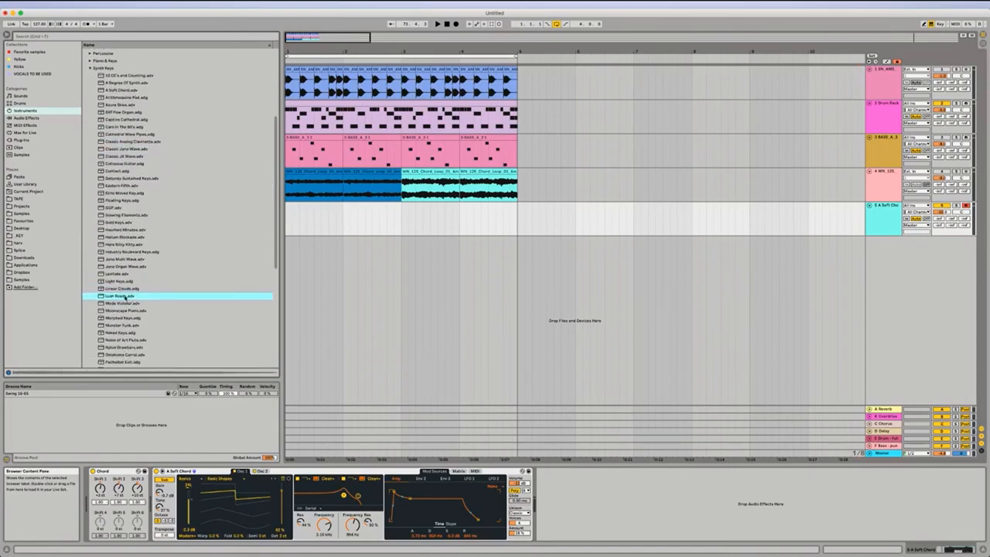
pyautogui.doubleClick(121, 295)
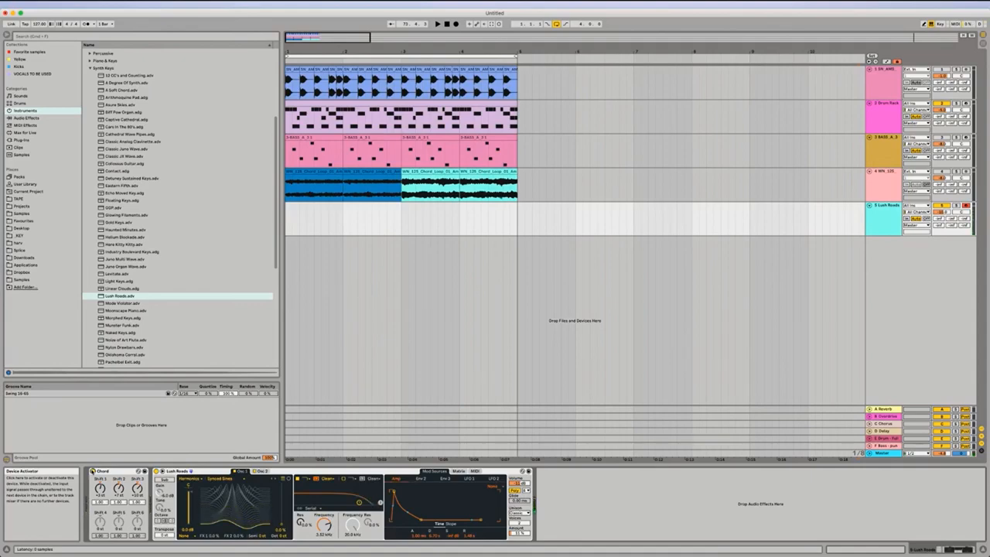
pyautogui.moveTo(250, 279)
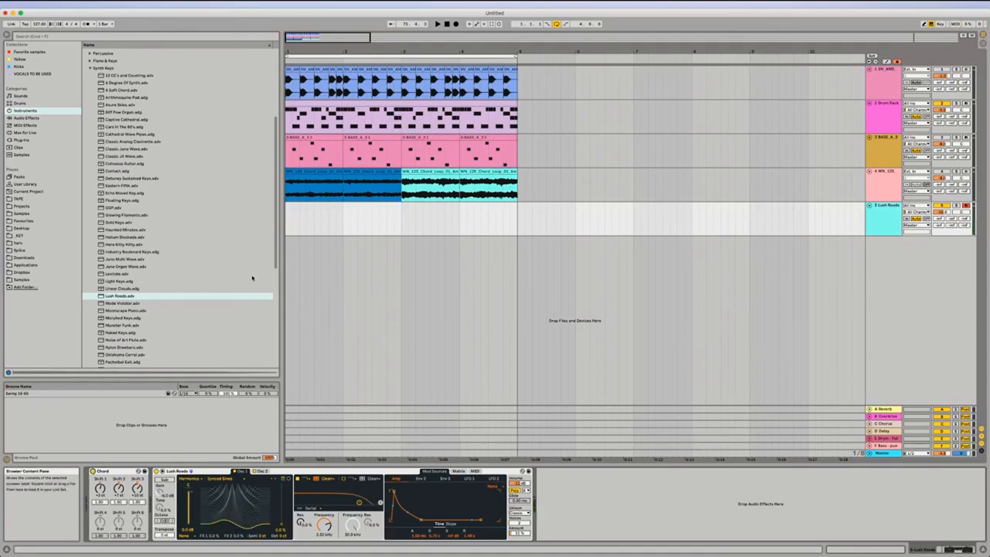